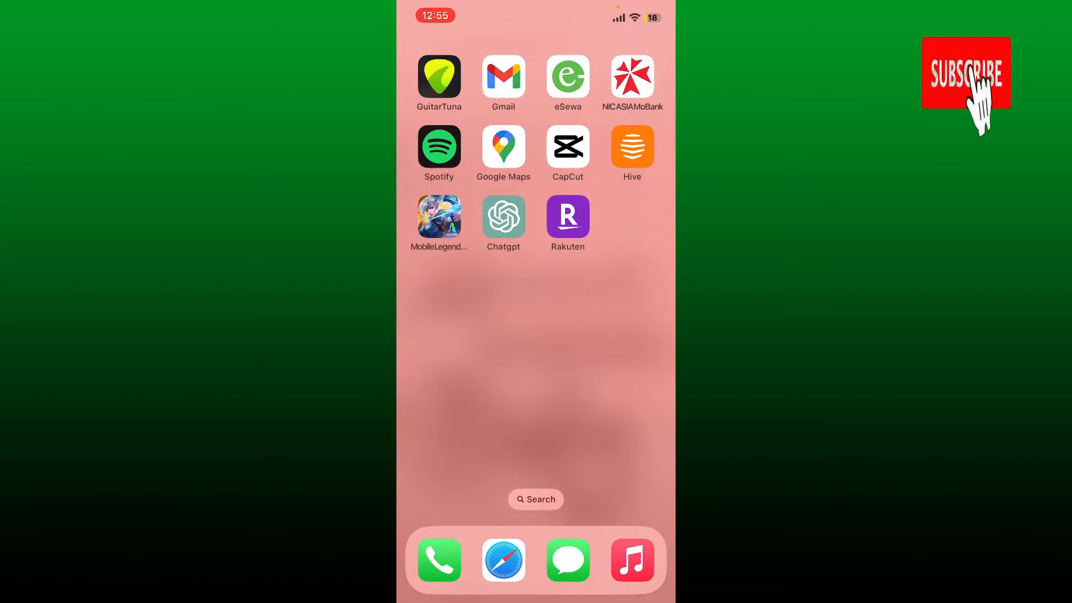
Launch the Rakuten app from the home screen
left_click(966, 74)
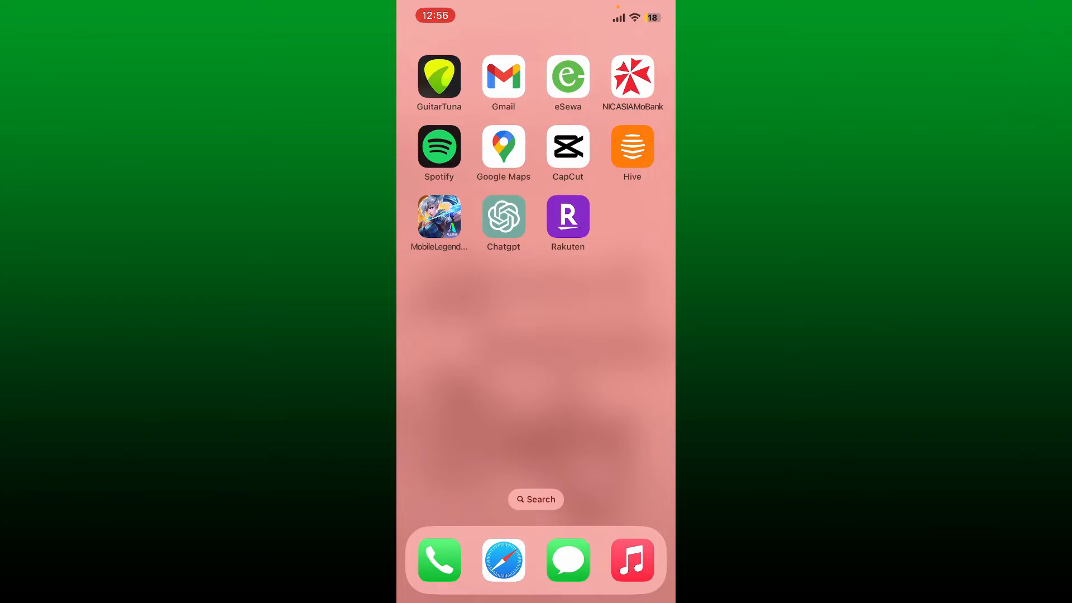
left_click(567, 214)
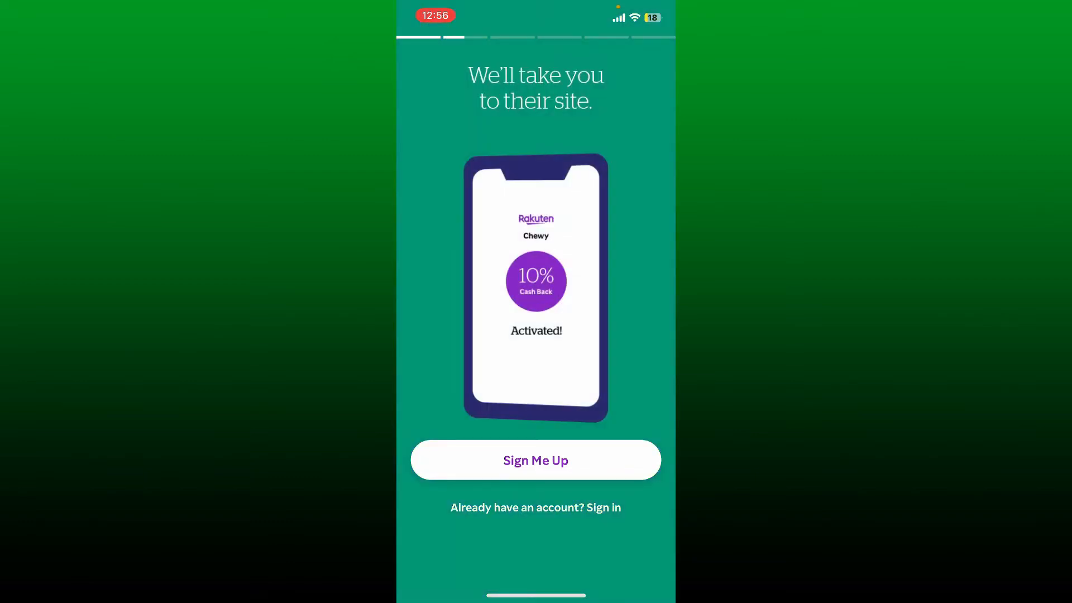
left_click(535, 459)
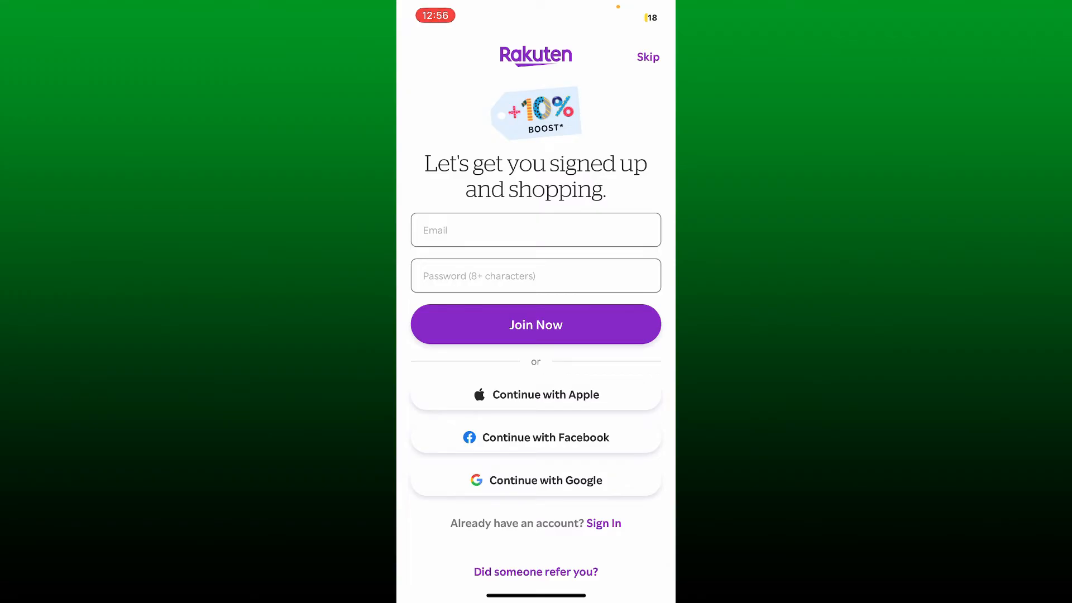
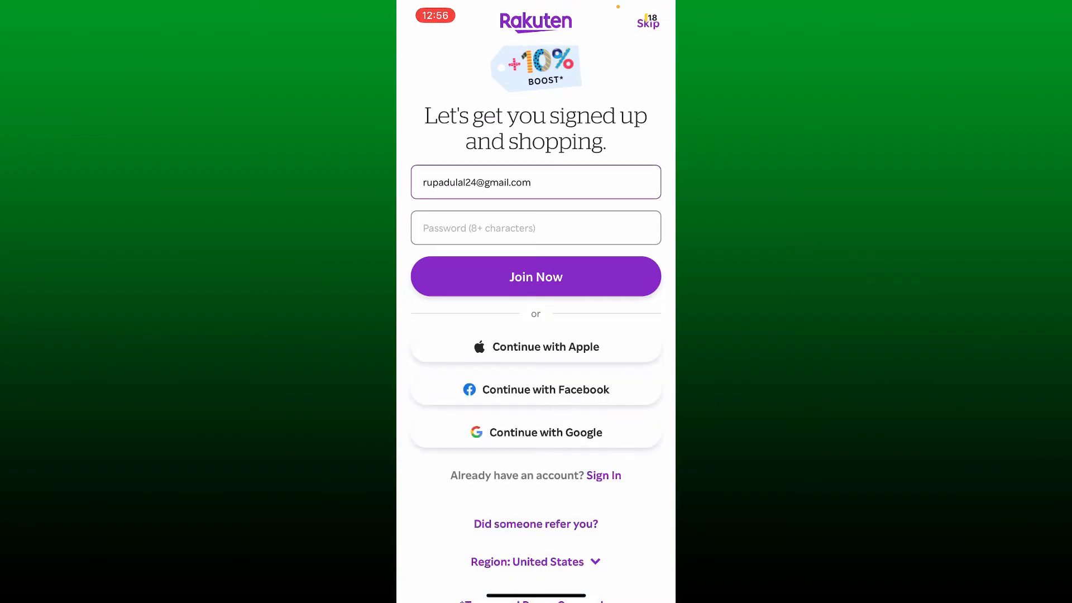
Select the Password field to enter a very strong password
left_click(536, 228)
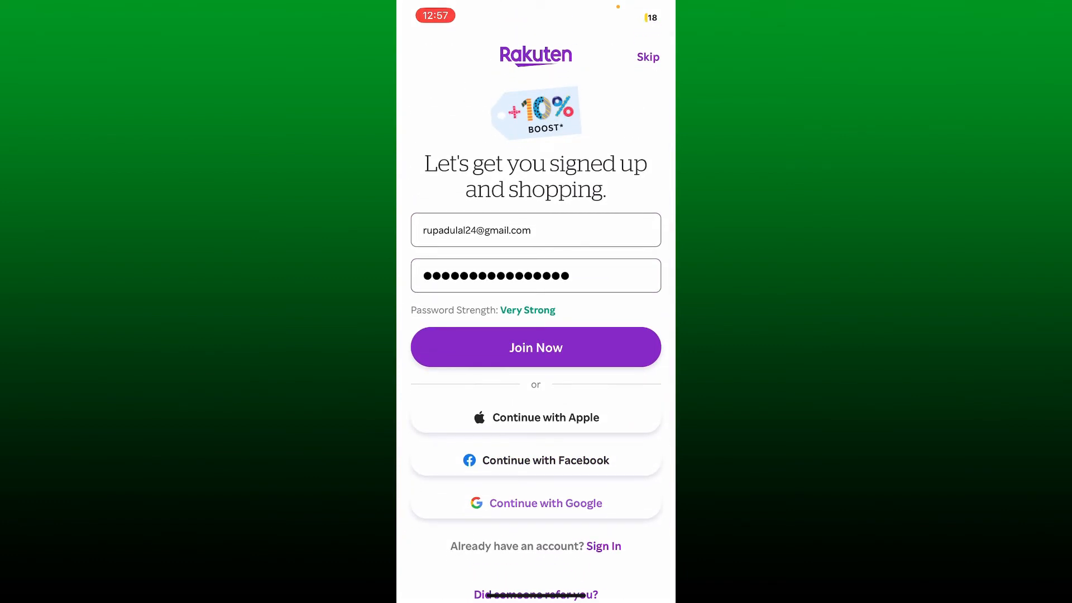
Join Now, dismiss the notifications prompt, then view the US$0.00 account tab
left_click(536, 346)
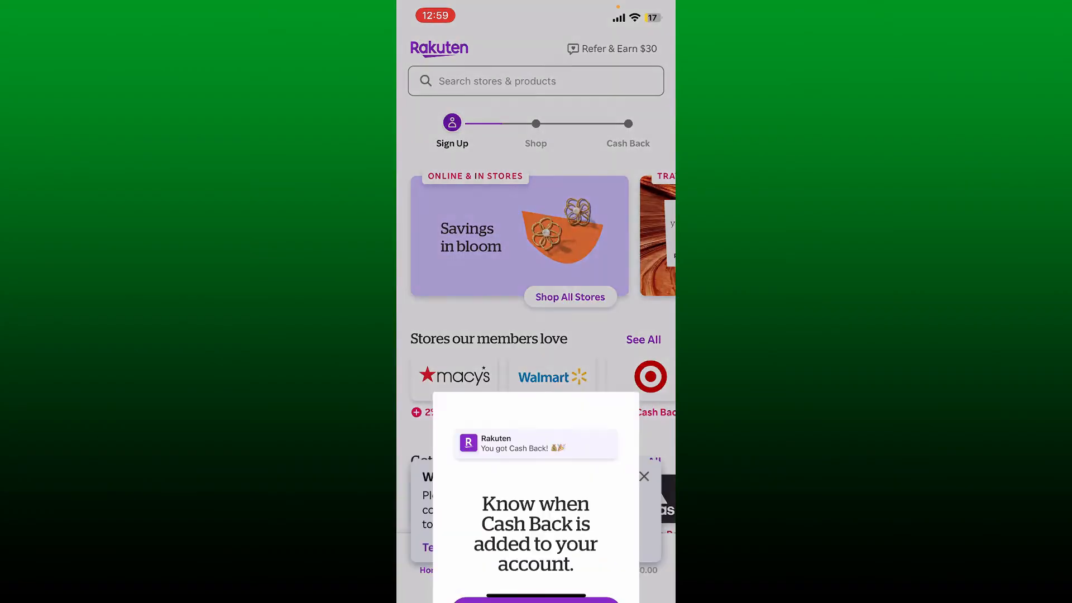
left_click(643, 476)
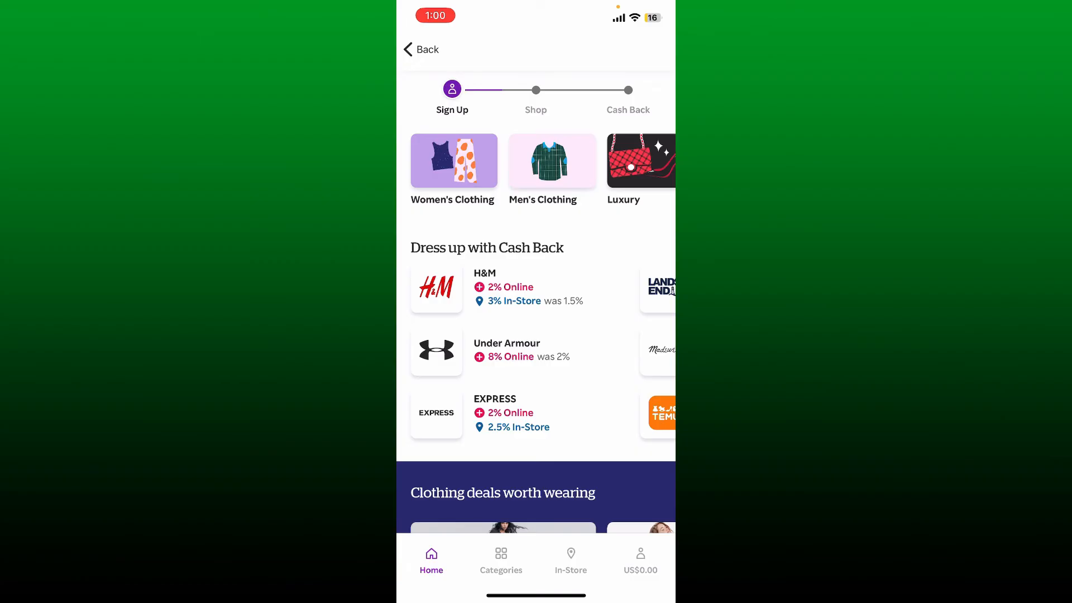
scroll("down", 3)
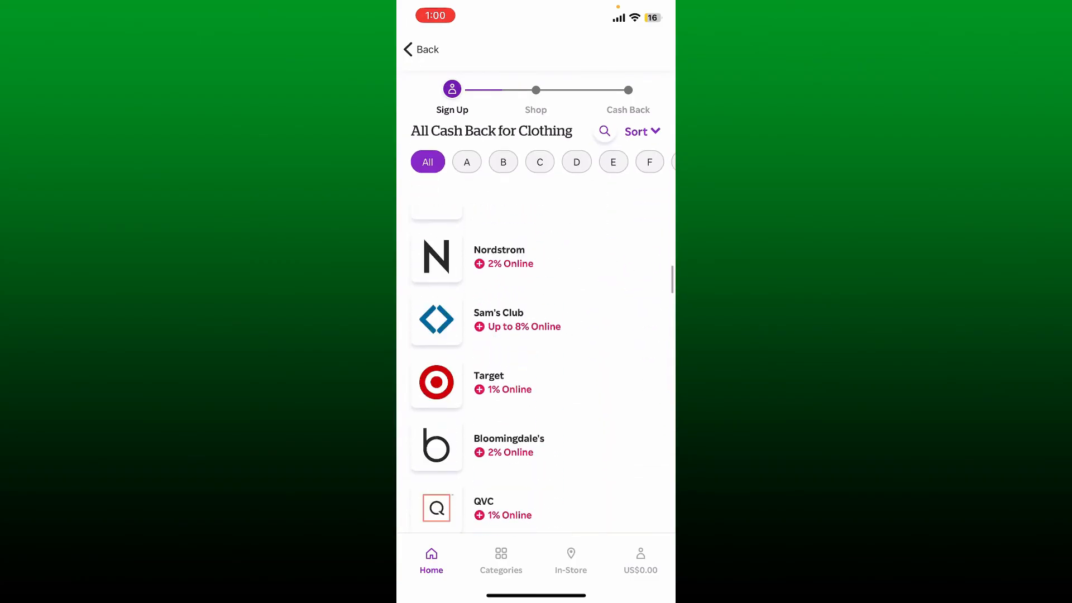
left_click(421, 49)
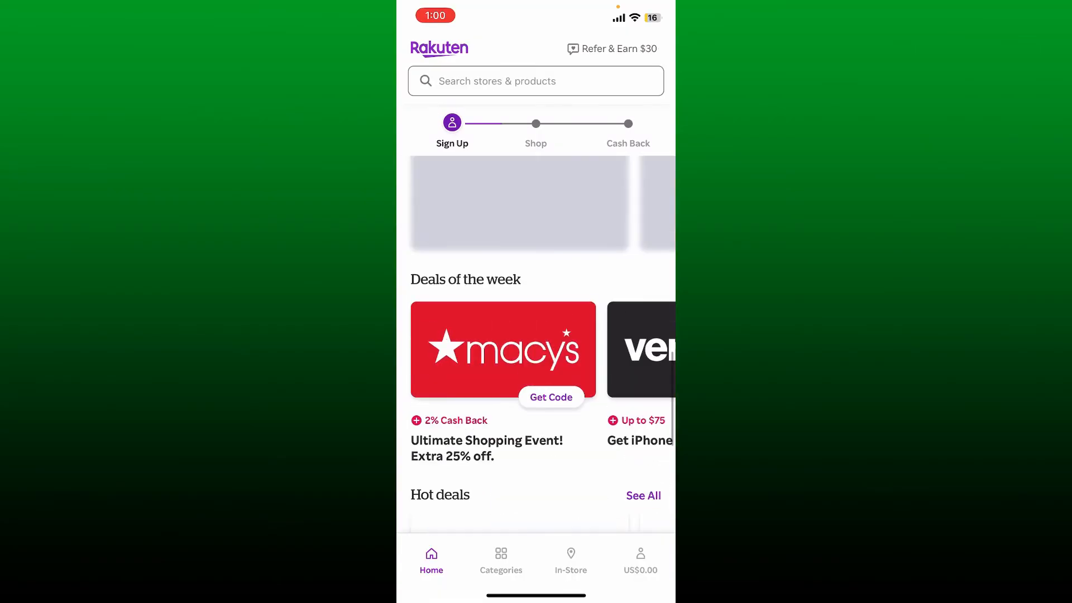
left_click(640, 559)
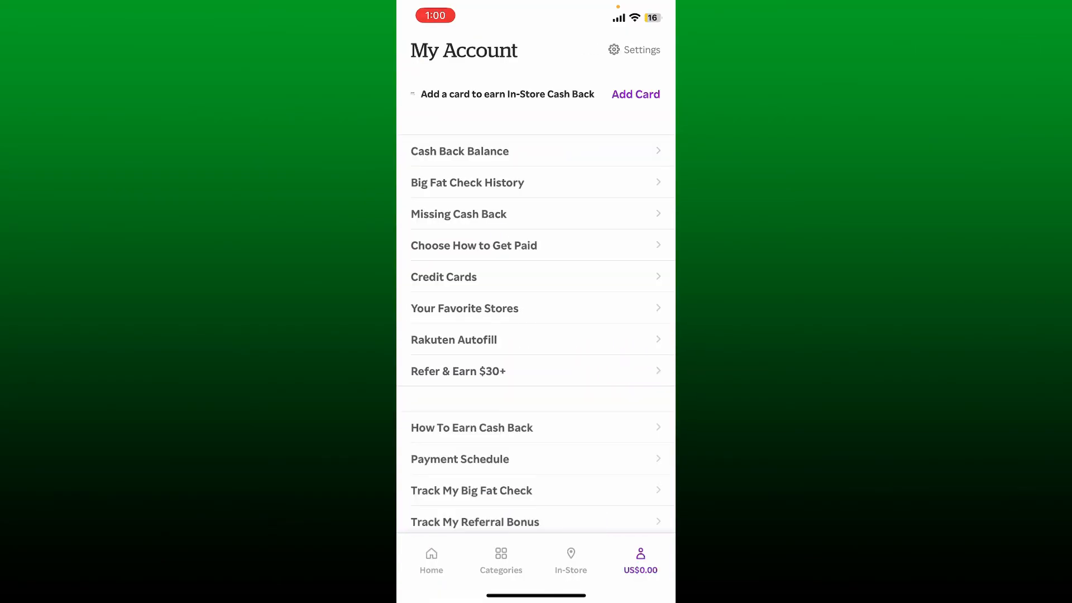